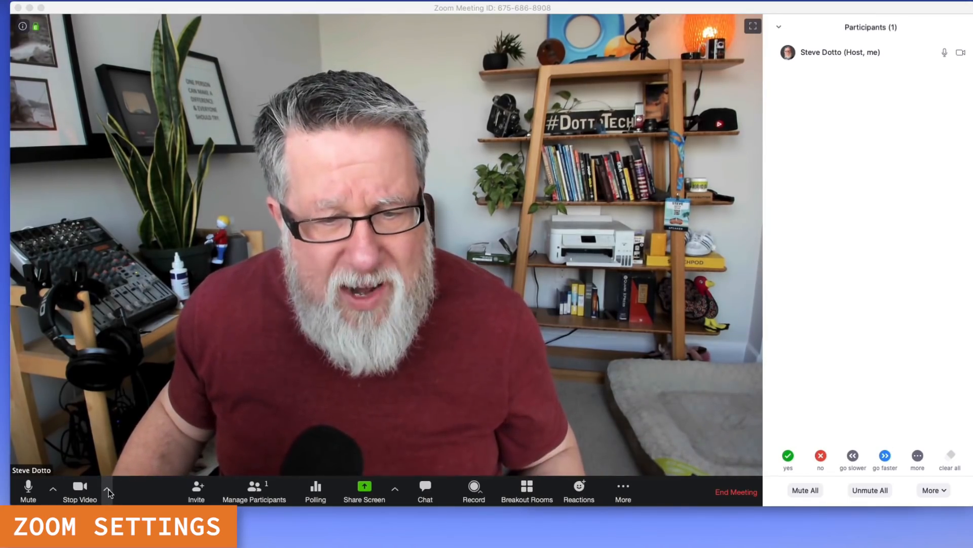
- Show the Select a Camera menu from the caret beside Stop Video
left_click(106, 490)
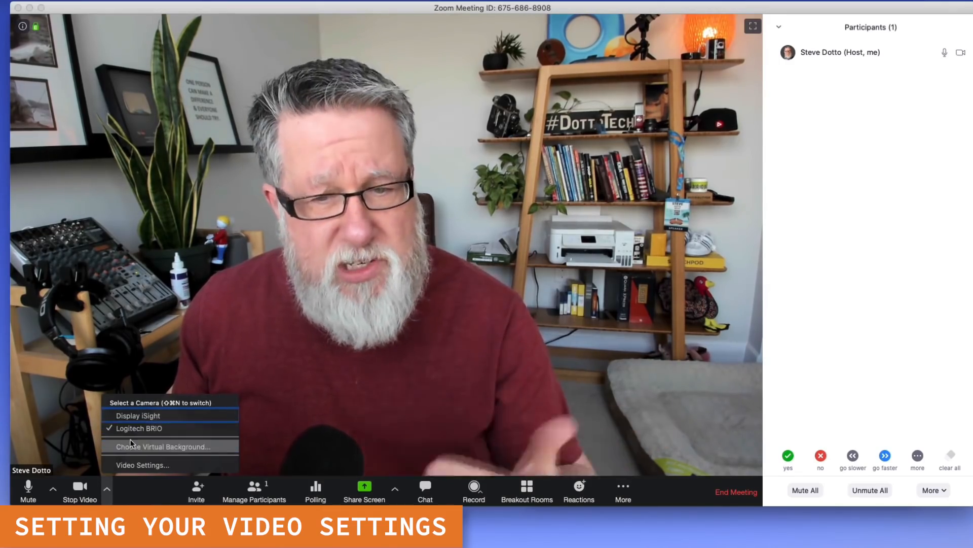
mouse_move(137, 416)
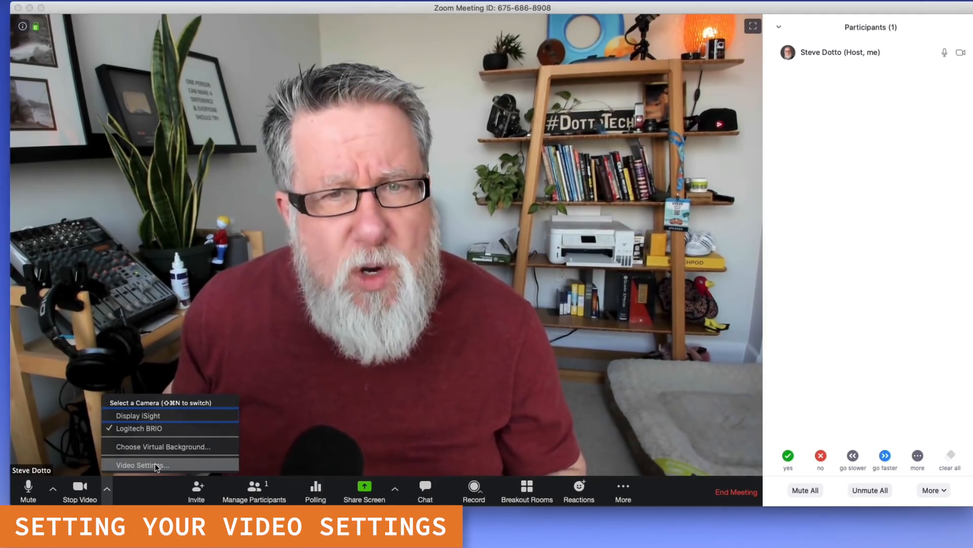
- In Video Settings, toggle Mirror my video and switch off Enable HD
left_click(143, 464)
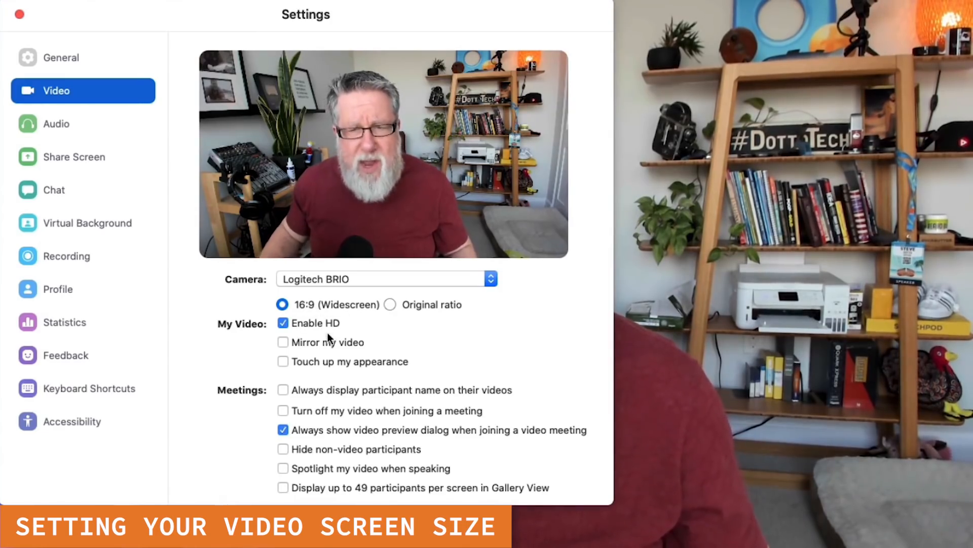
left_click(283, 342)
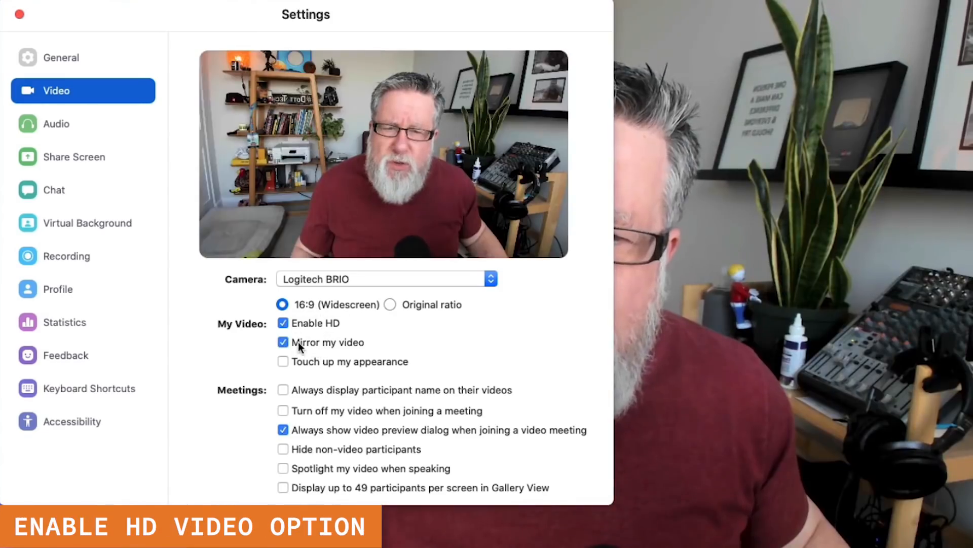
left_click(283, 323)
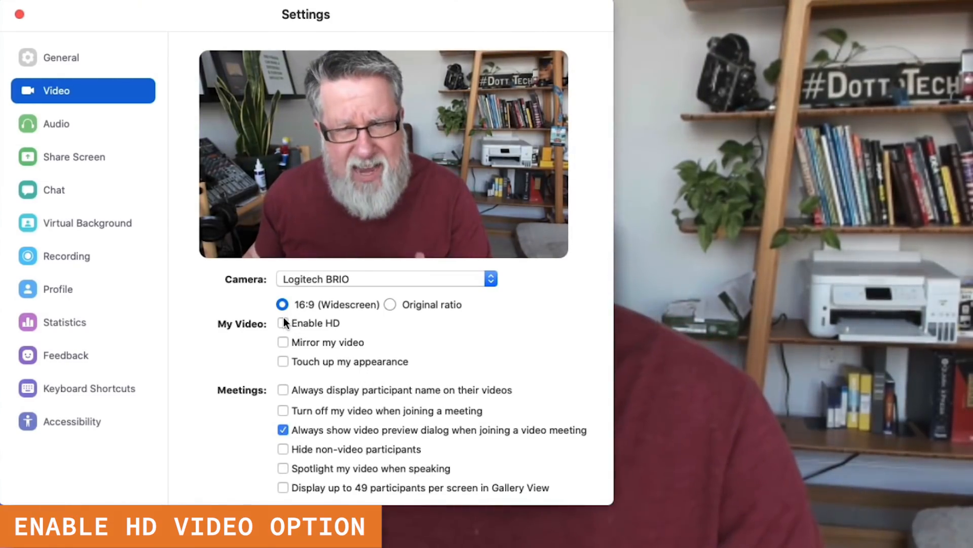
mouse_move(652, 76)
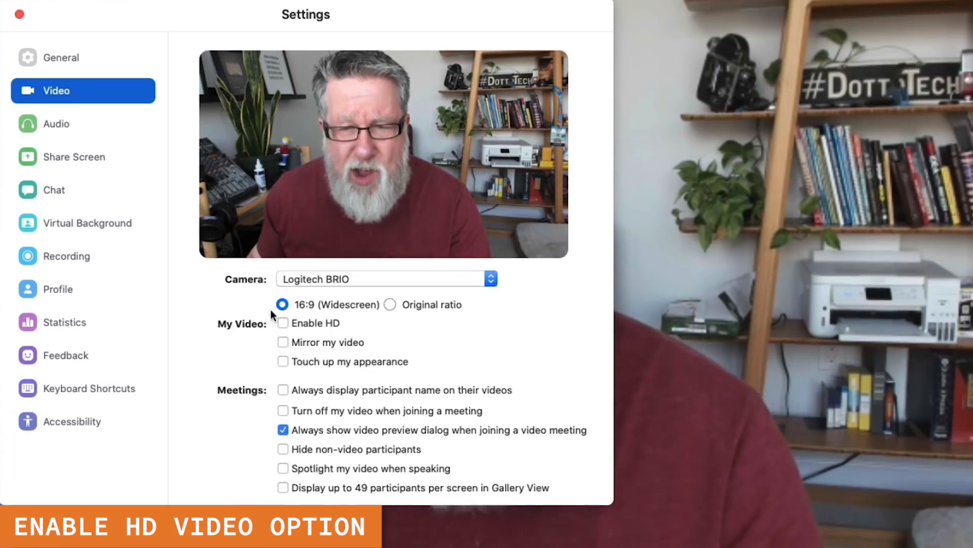
- Switch Enable HD back on in the video settings, leaving mirroring off
left_click(283, 322)
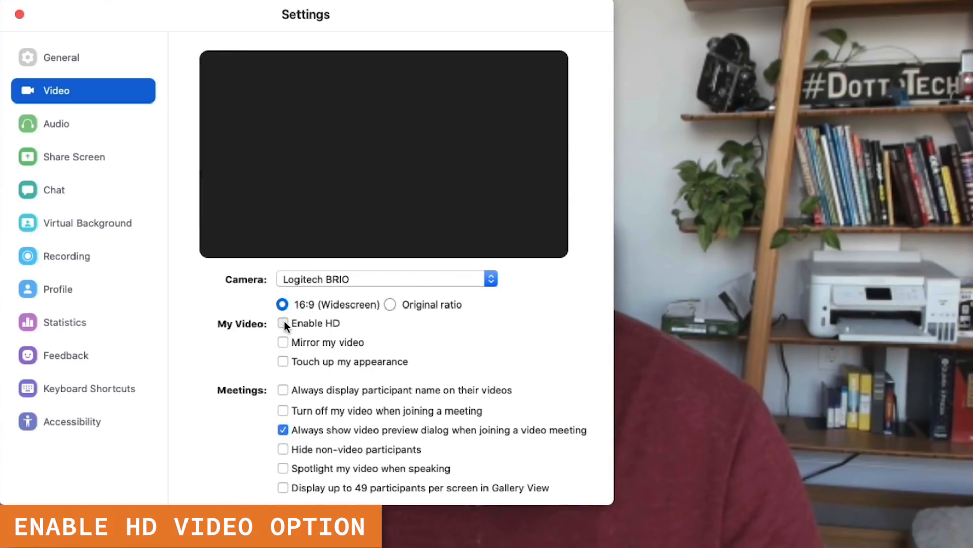
left_click(283, 323)
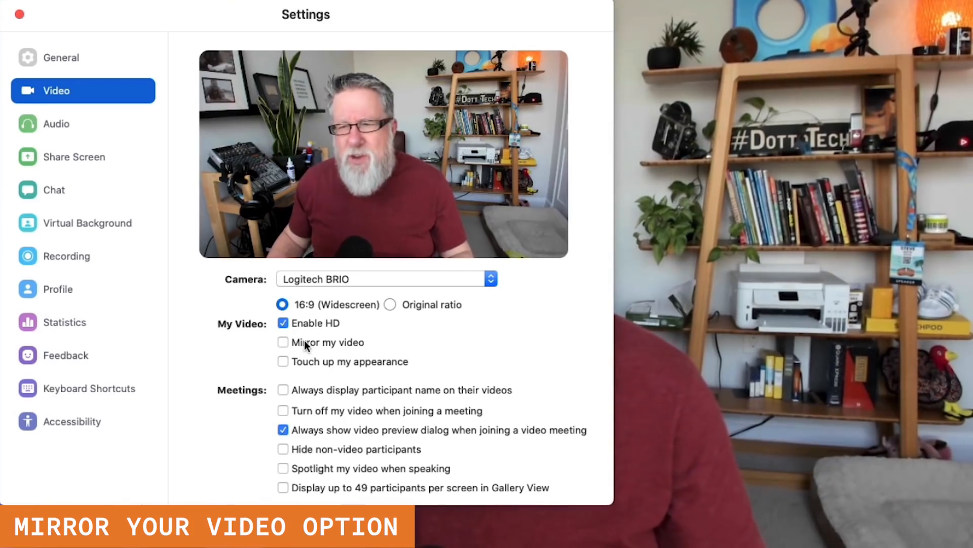
left_click(283, 342)
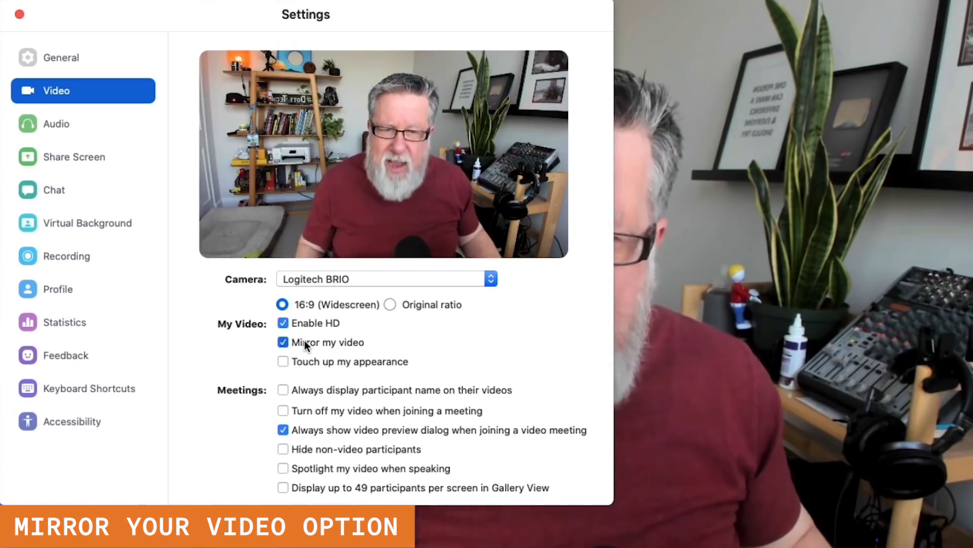
left_click(283, 342)
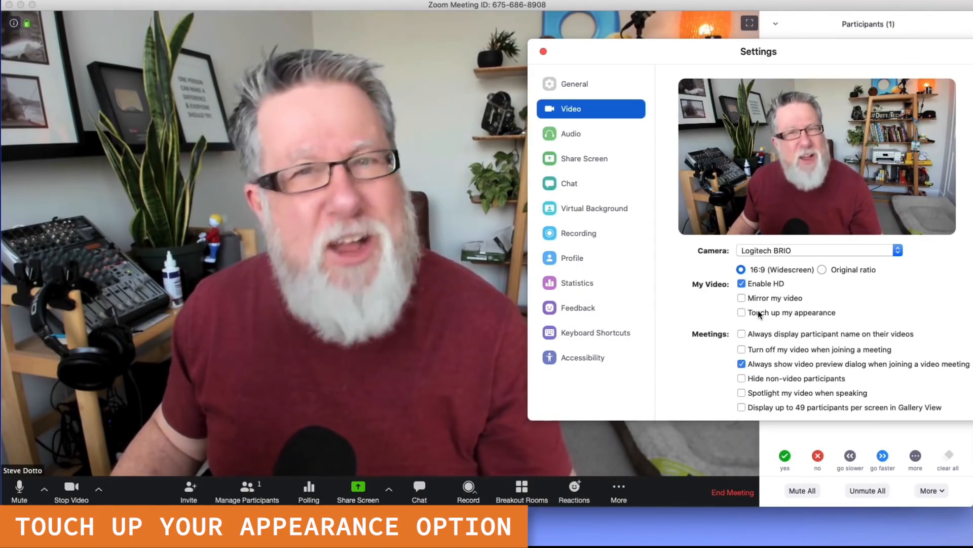
left_click(741, 312)
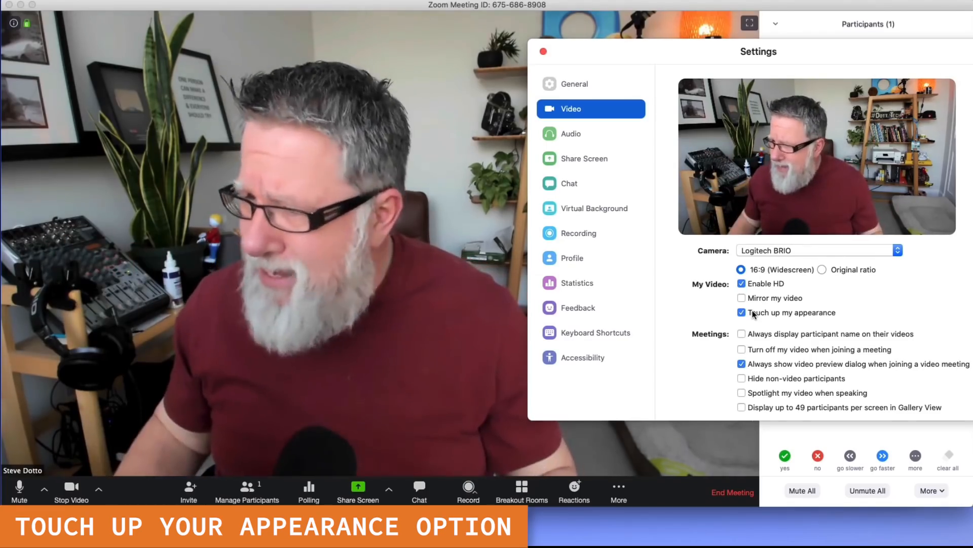
left_click(741, 312)
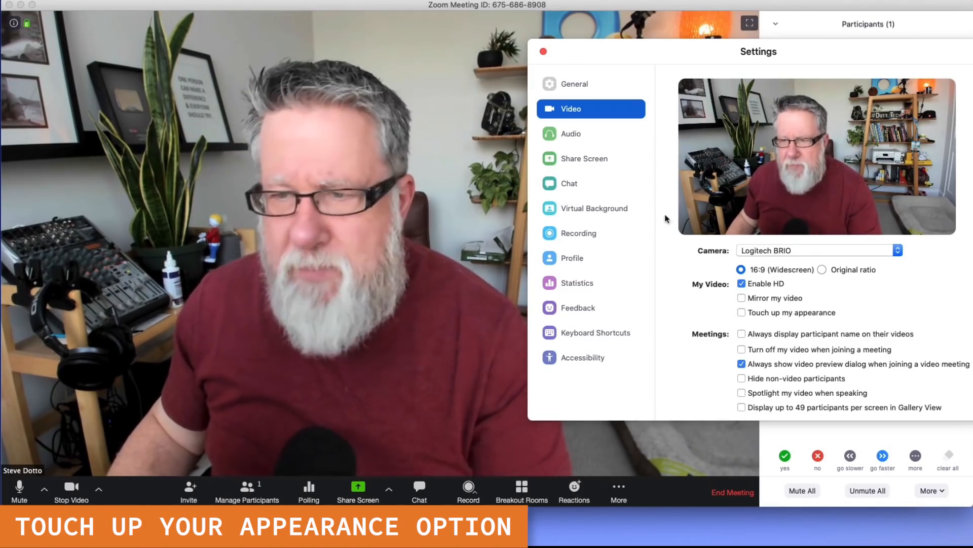
- Reach 'Choose Virtual Background…' via the arrow beside Stop Video
left_click(594, 208)
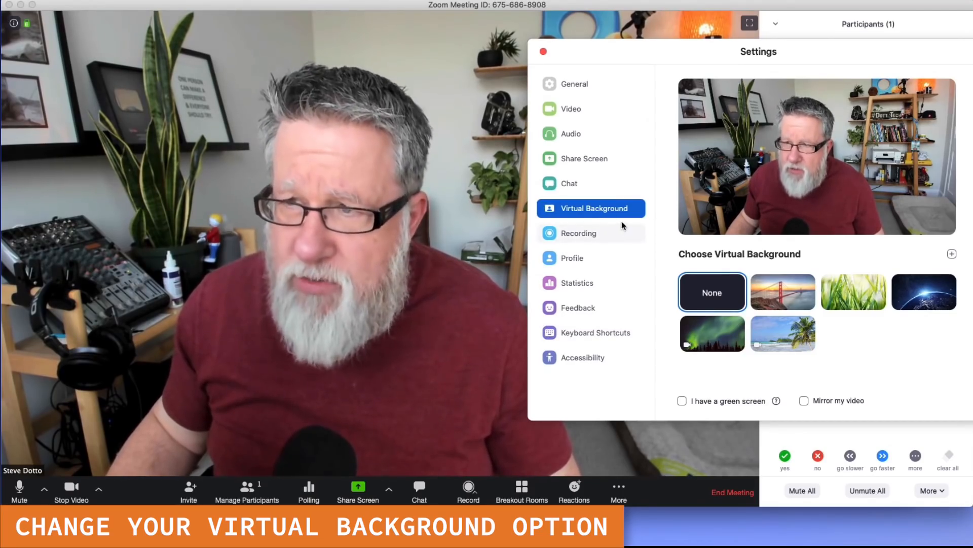
left_click(99, 491)
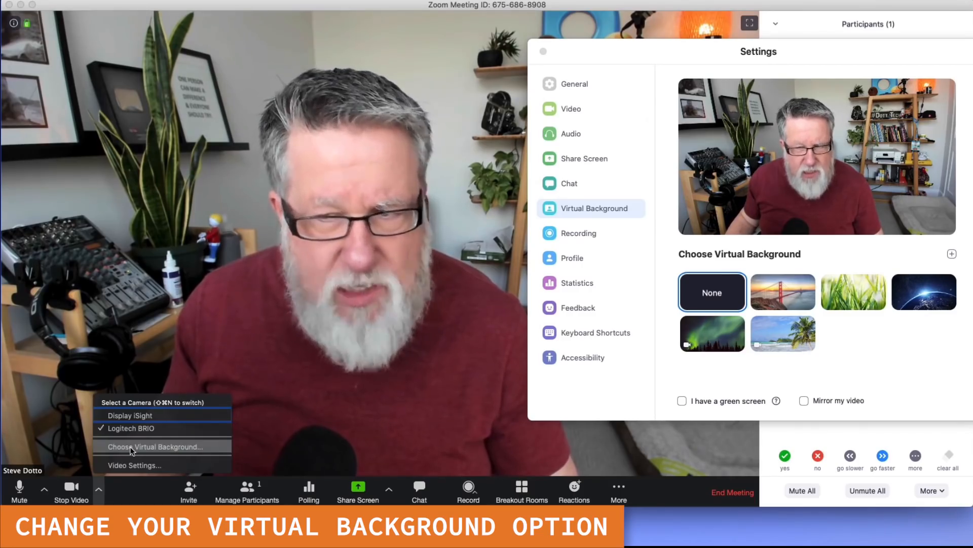
left_click(156, 447)
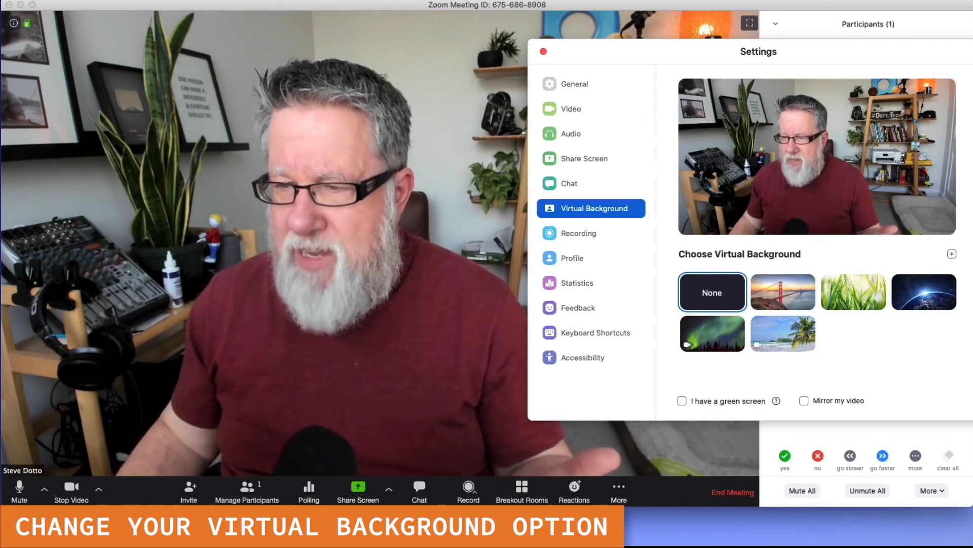
- Apply the Golden Gate sunset bridge backdrop, then revert to None
left_click(782, 292)
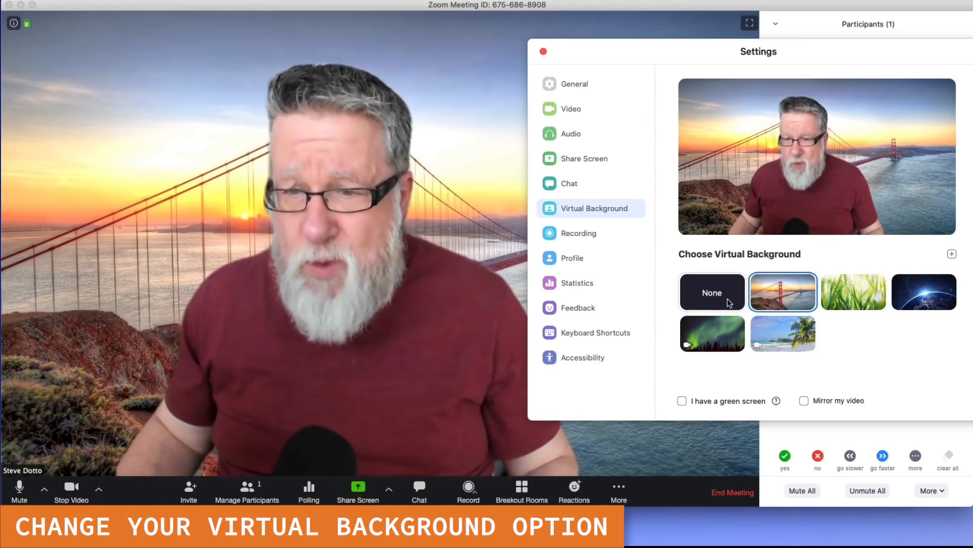
left_click(712, 292)
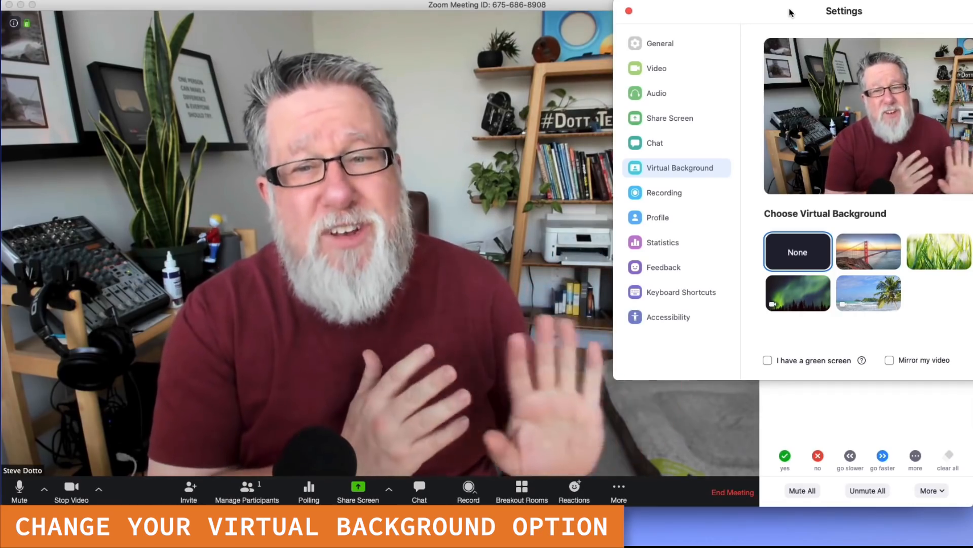
mouse_move(869, 251)
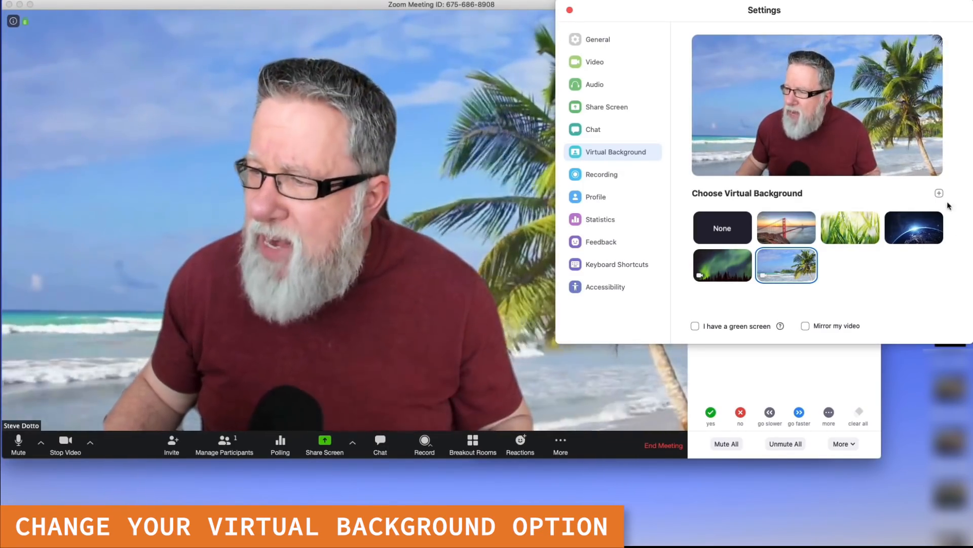
- Add IMG_8308.JPG from Downloads as a custom image background and apply it
left_click(939, 193)
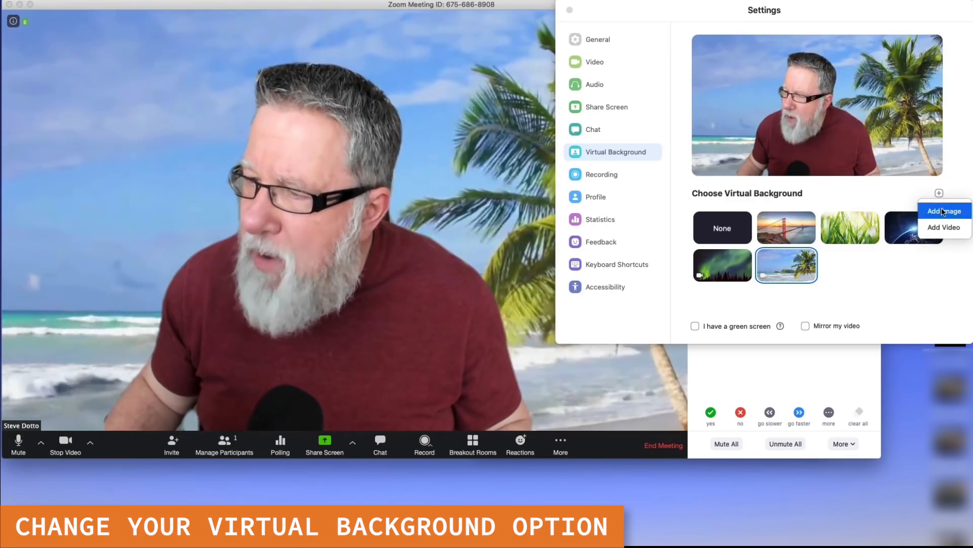
left_click(943, 210)
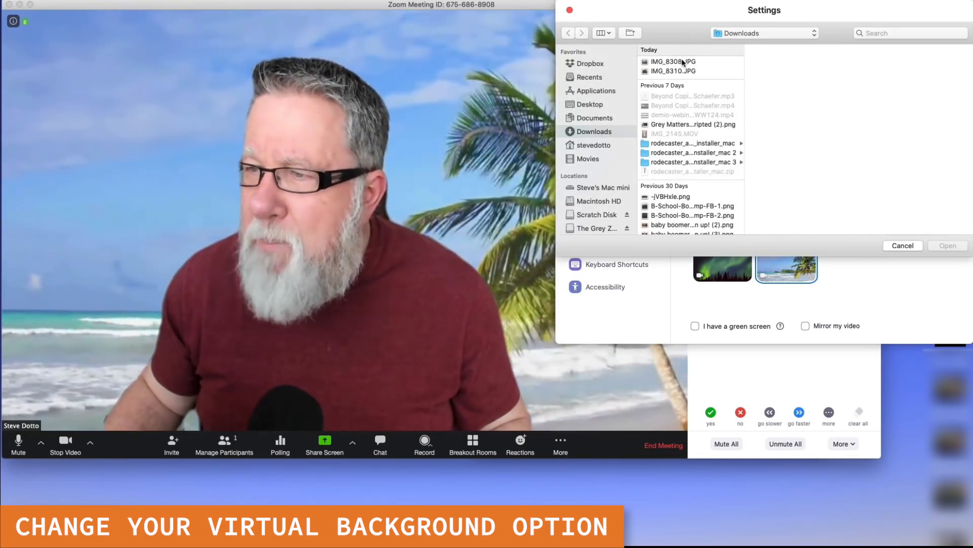
left_click(674, 61)
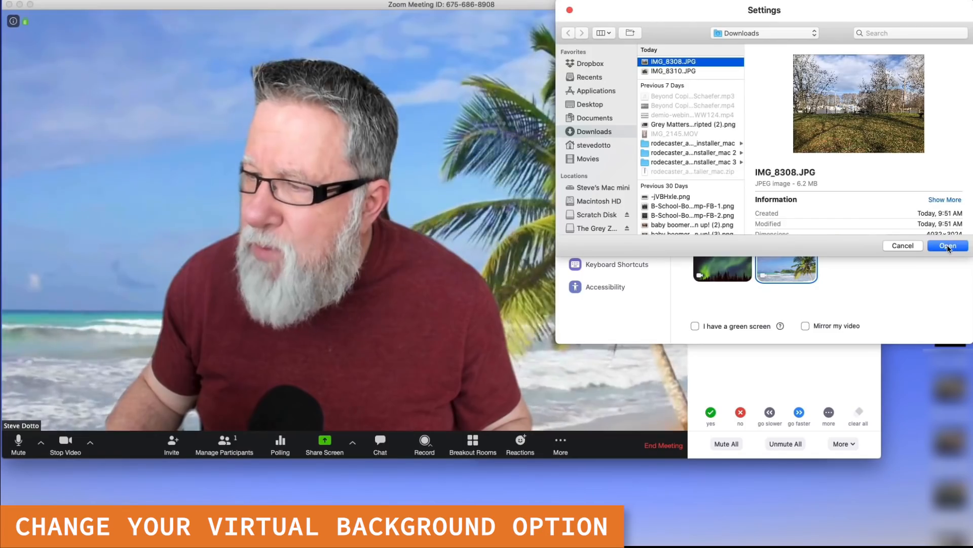
left_click(947, 246)
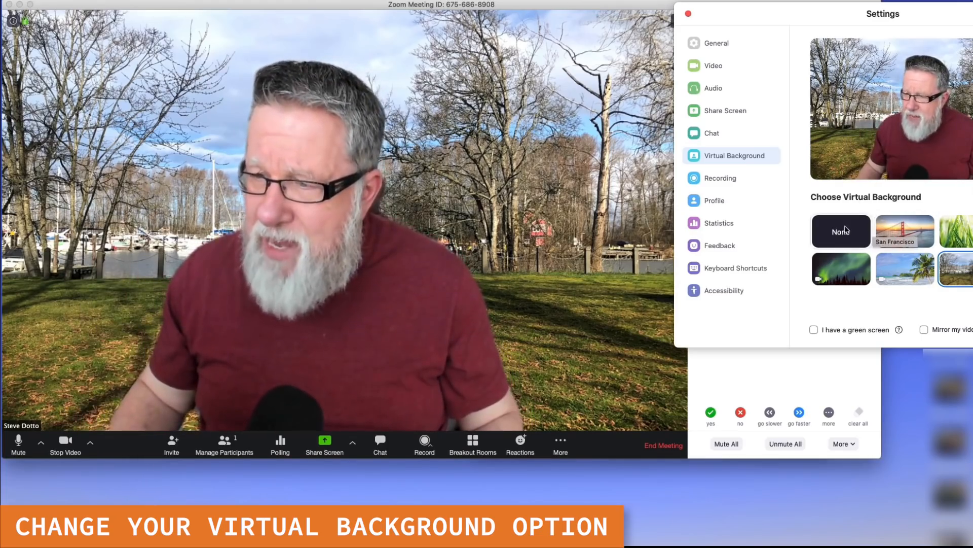
left_click(842, 231)
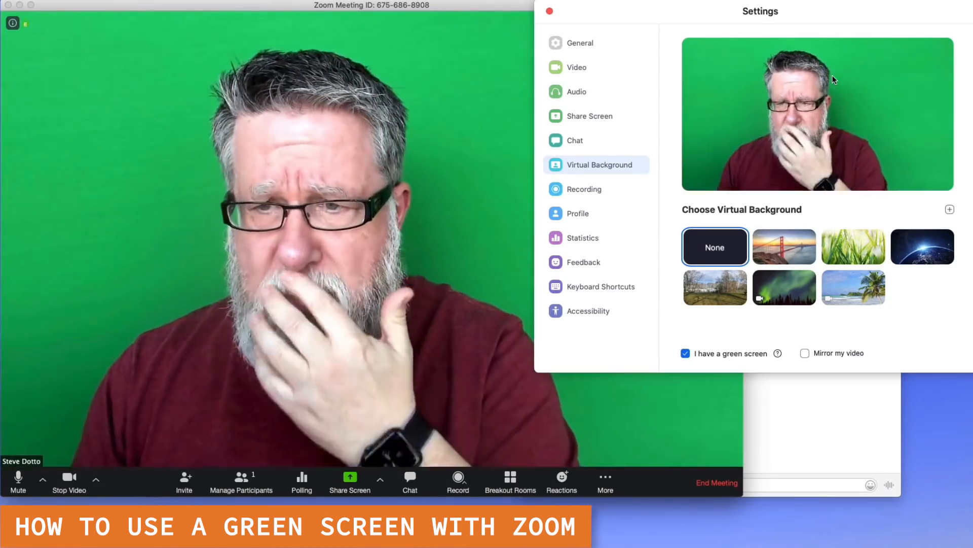
mouse_move(720, 295)
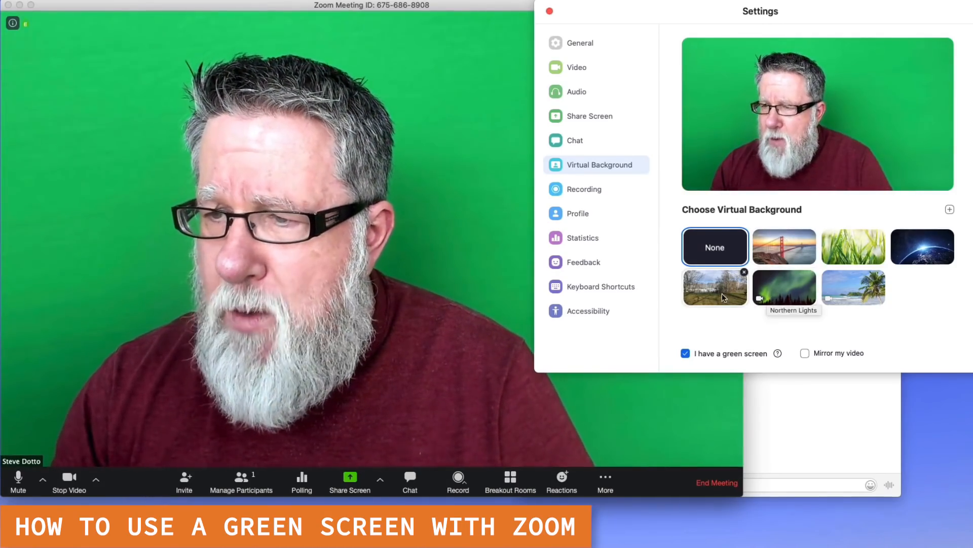
- Select the marina photo thumbnail so it keys in behind the speaker
left_click(715, 287)
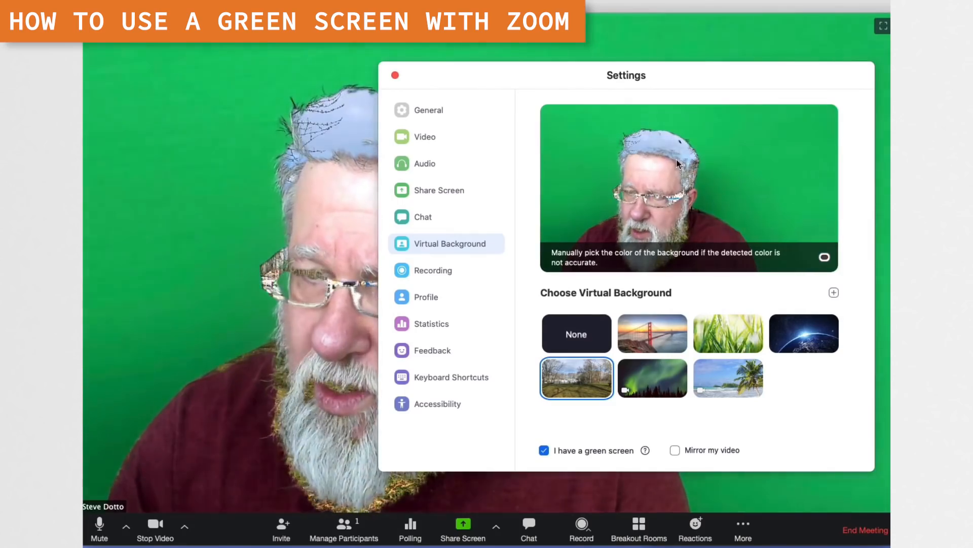
mouse_move(823, 256)
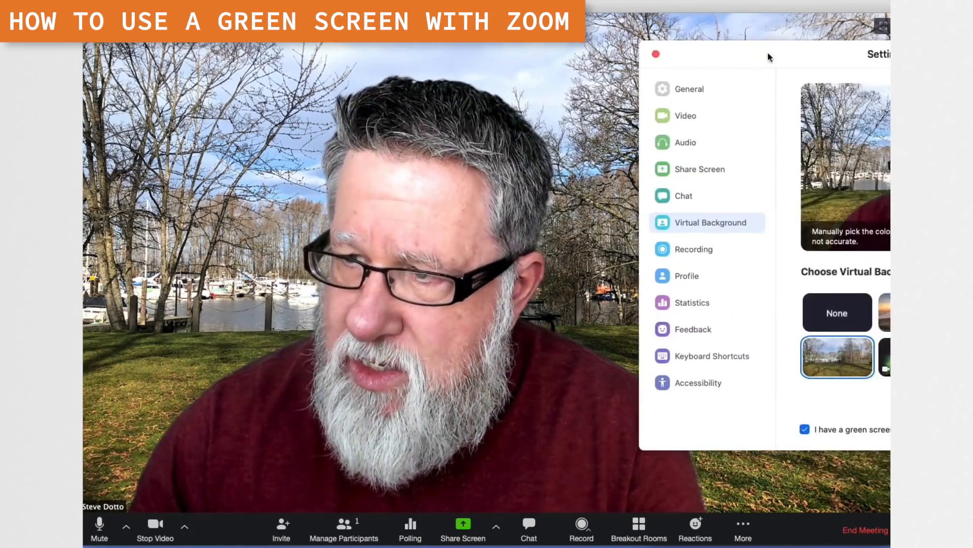
- Select the Northern Lights thumbnail to replace the marina photo
left_click(884, 356)
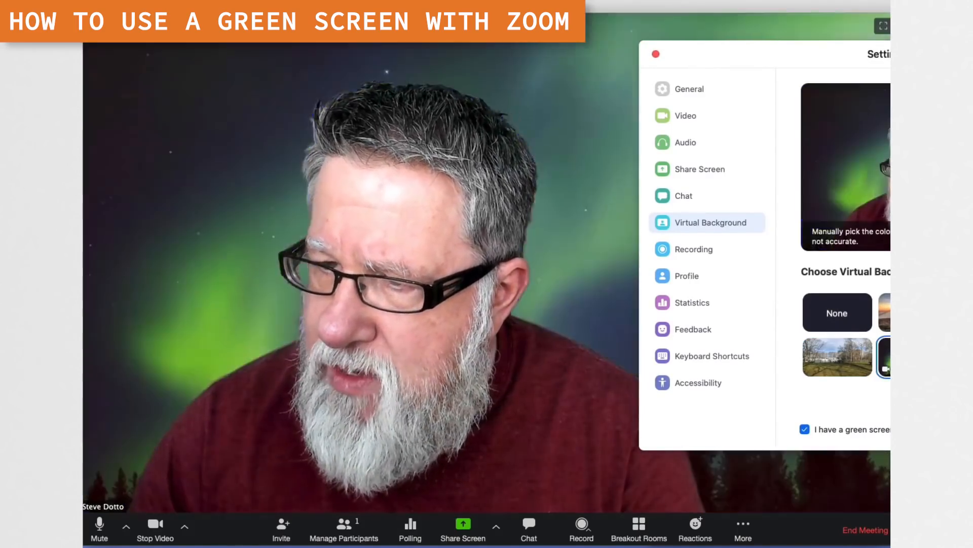